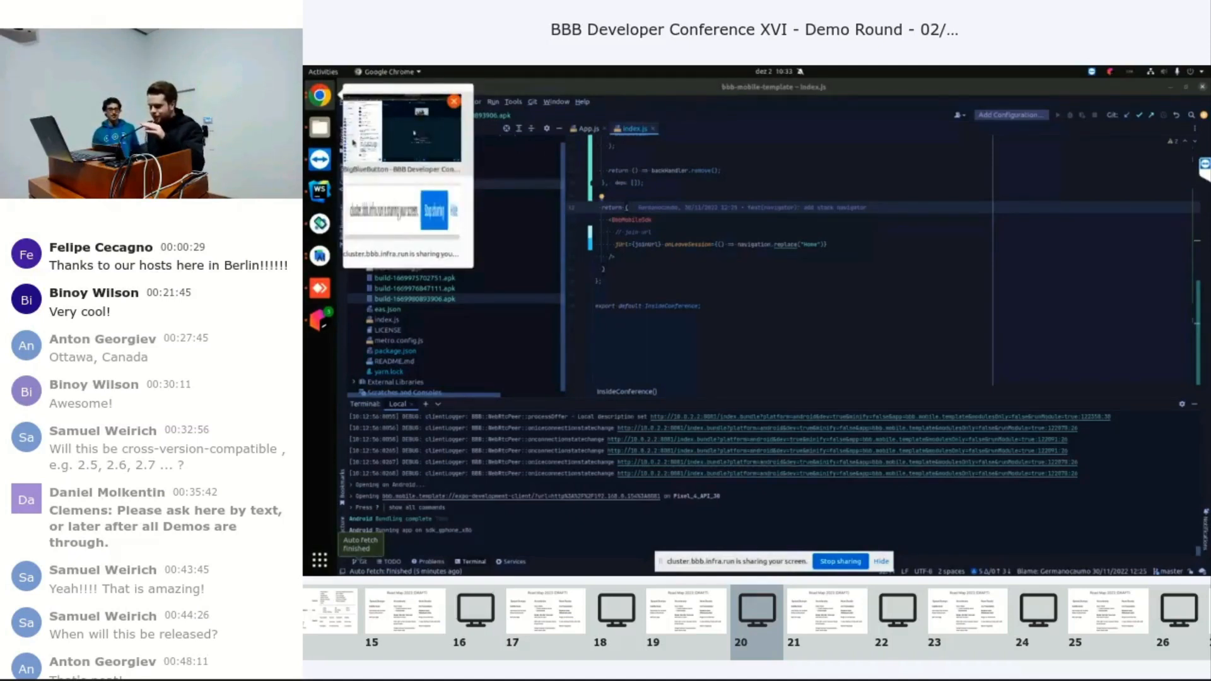
Bring Chrome forward and show the bbb-mobile-template npm package page.
click(825, 86)
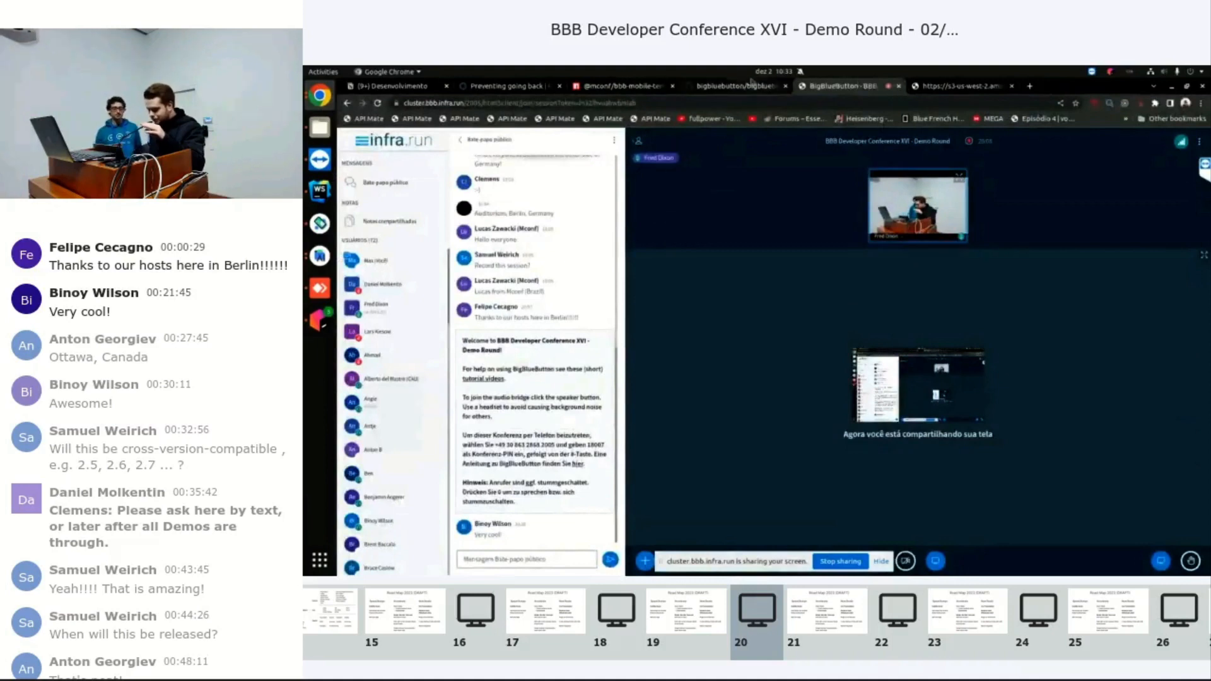
click(618, 86)
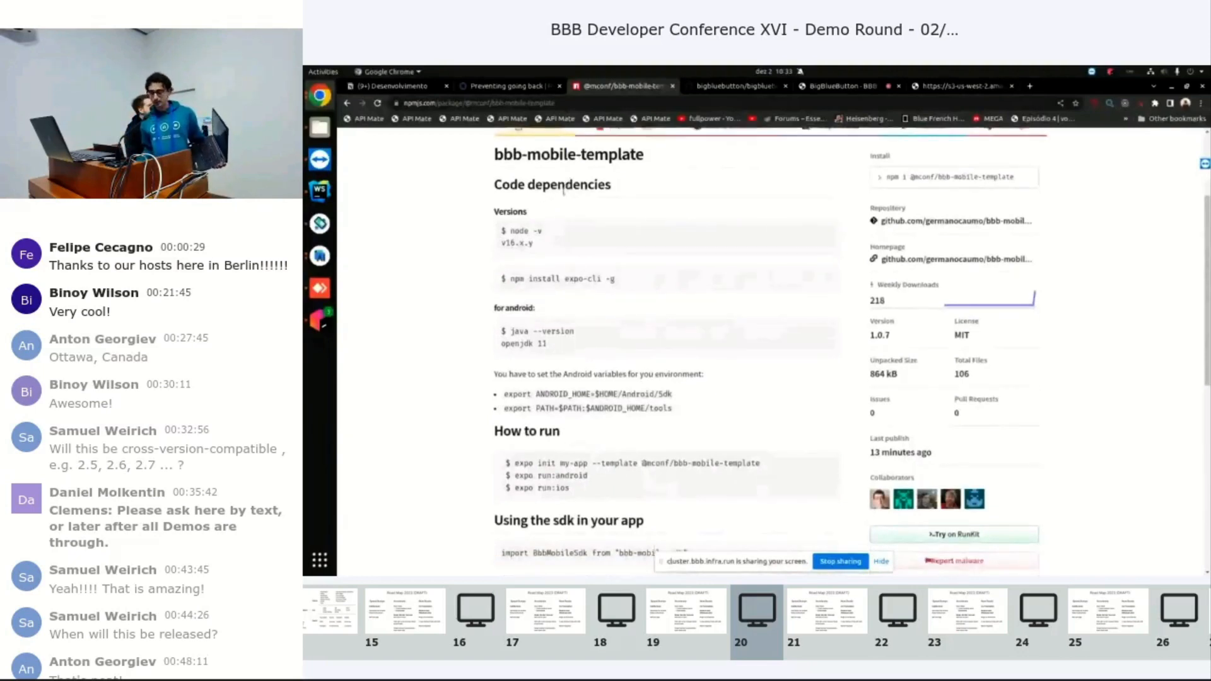
Scroll the package page to the 'Using the sdk in your app' example and keywords.
scroll(down, 3)
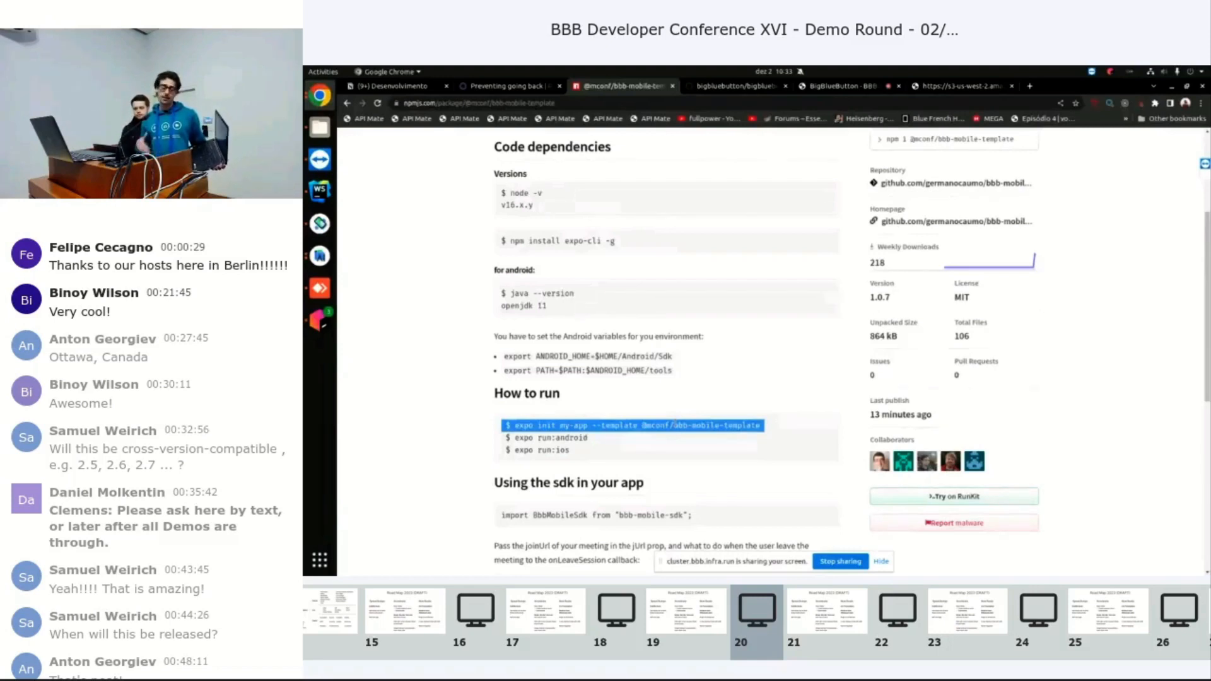
scroll(down, 3)
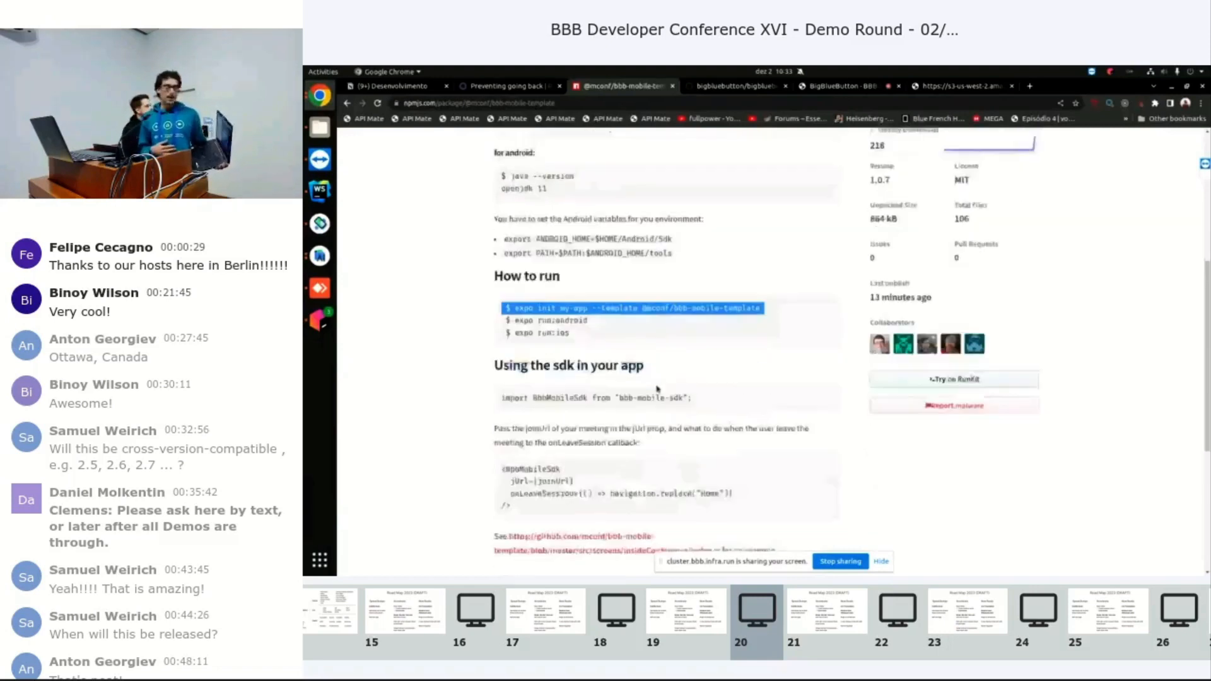
scroll(down, 3)
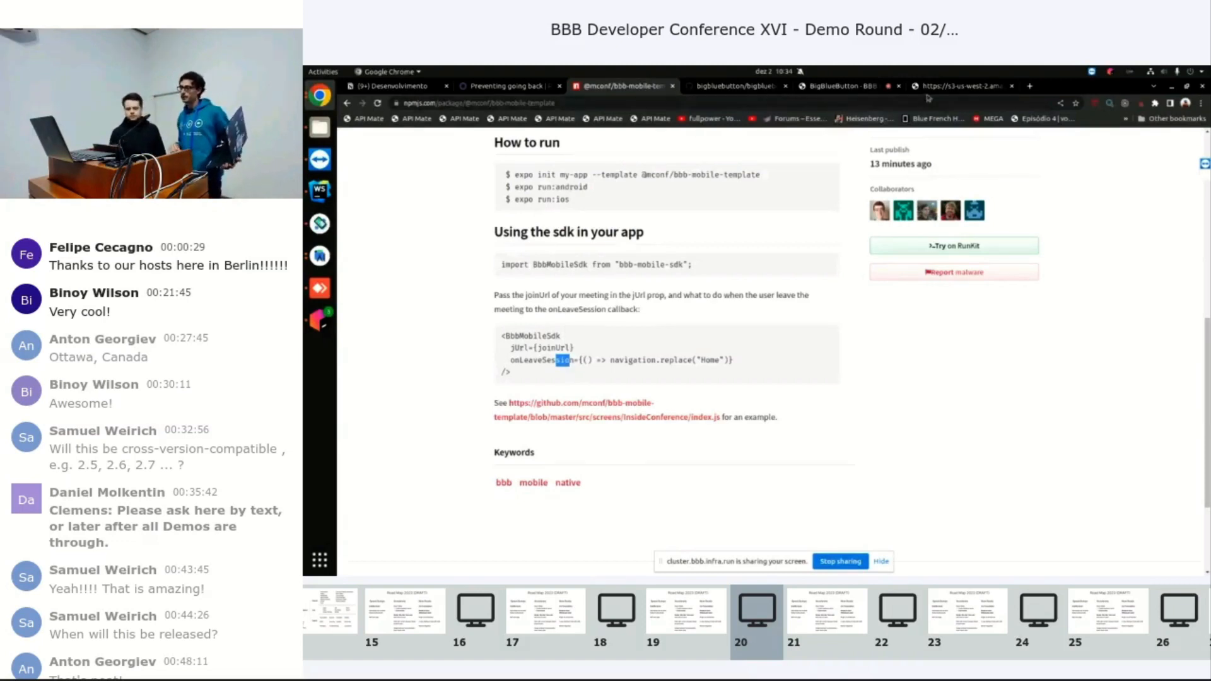
click(961, 85)
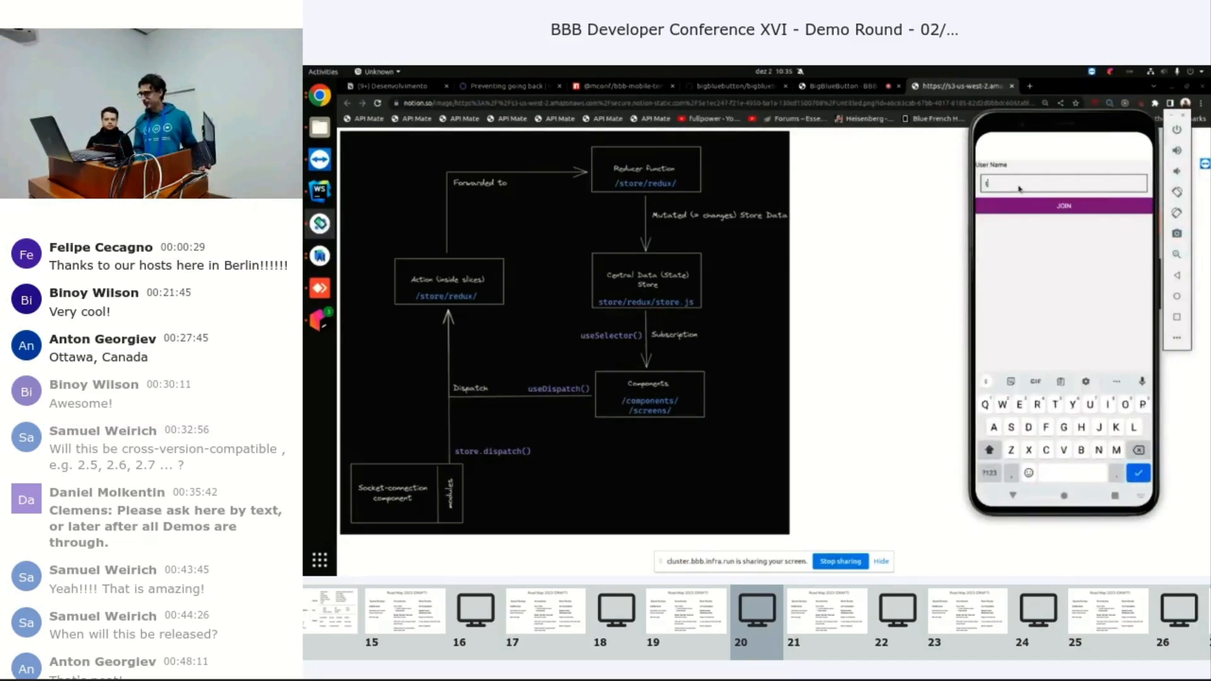
Join the Classroom meeting under the user name 'test'.
text(test)
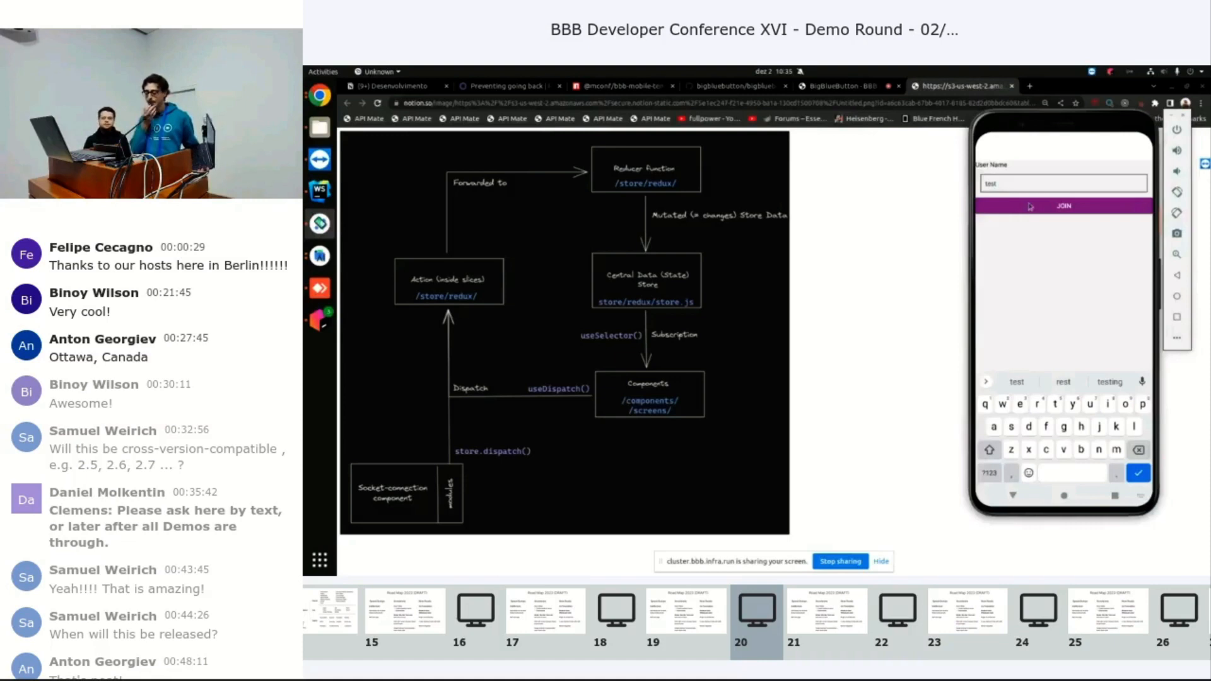
click(1063, 206)
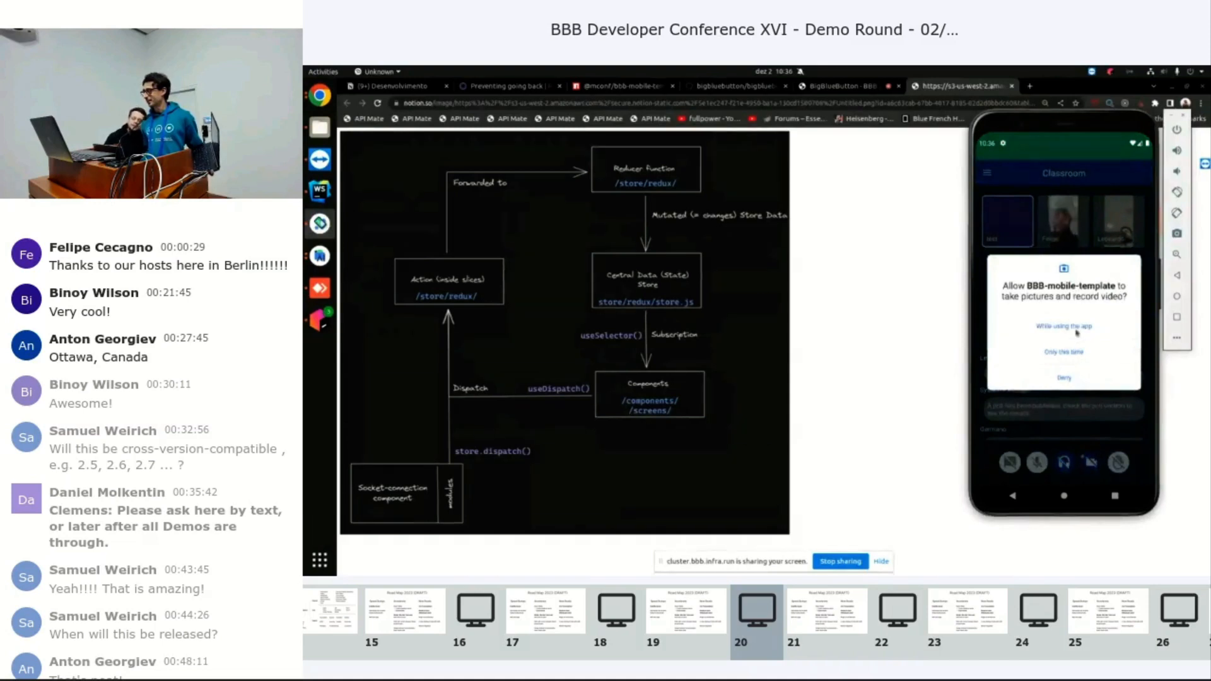
Allow camera access while using the app and open the navigation menu.
click(1063, 325)
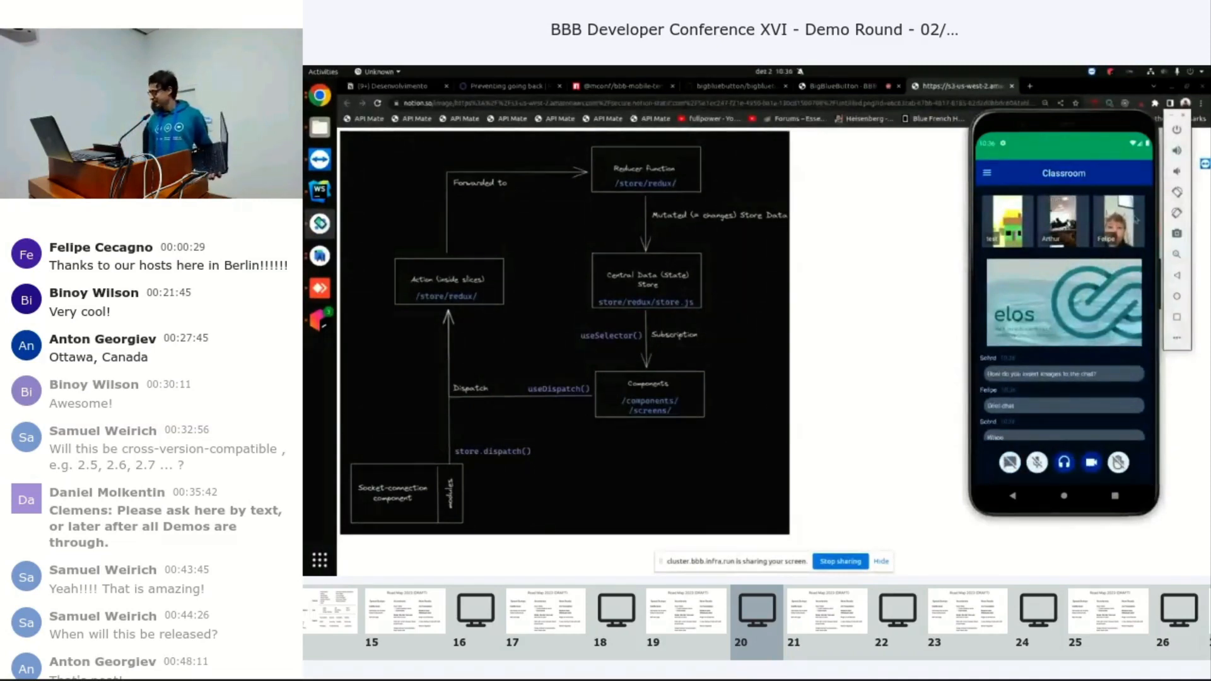
click(987, 172)
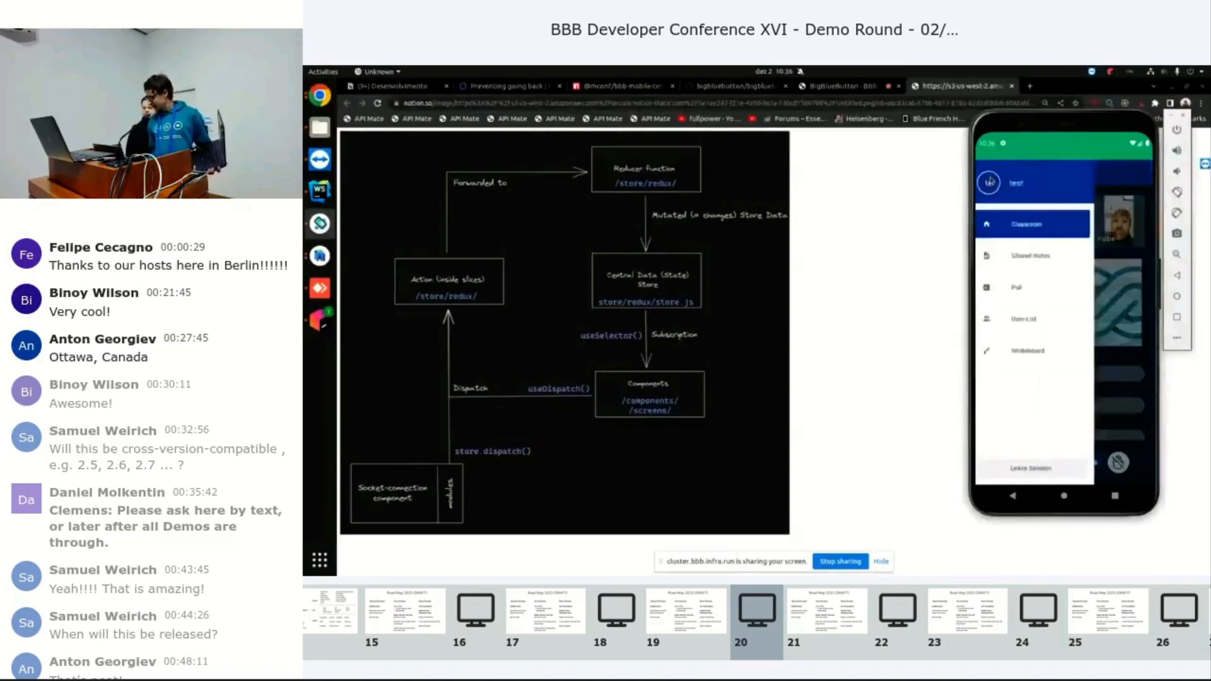